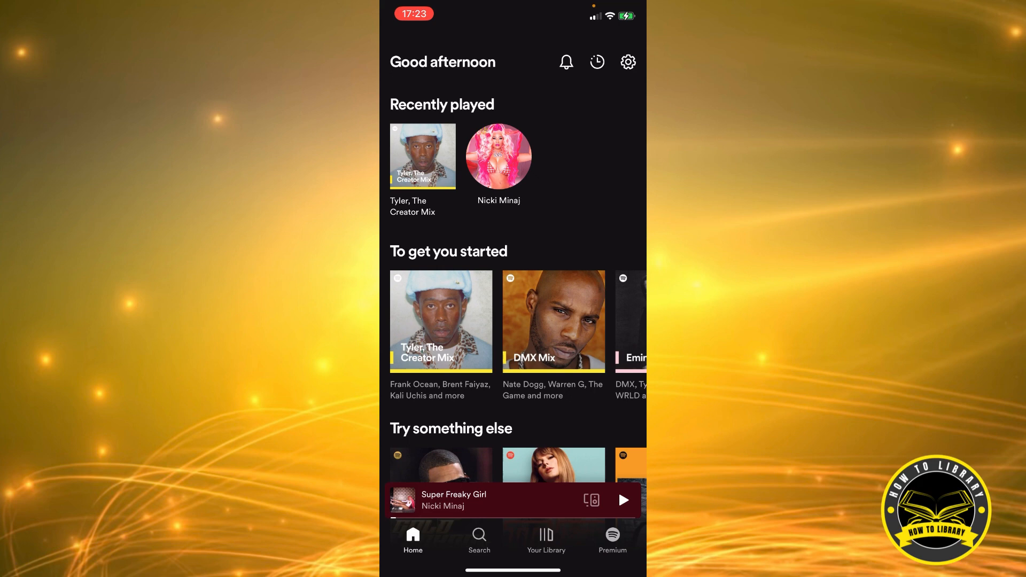
- Go to Your Library and bring up the options sheet for 'My playlist #1'
left_click(545, 540)
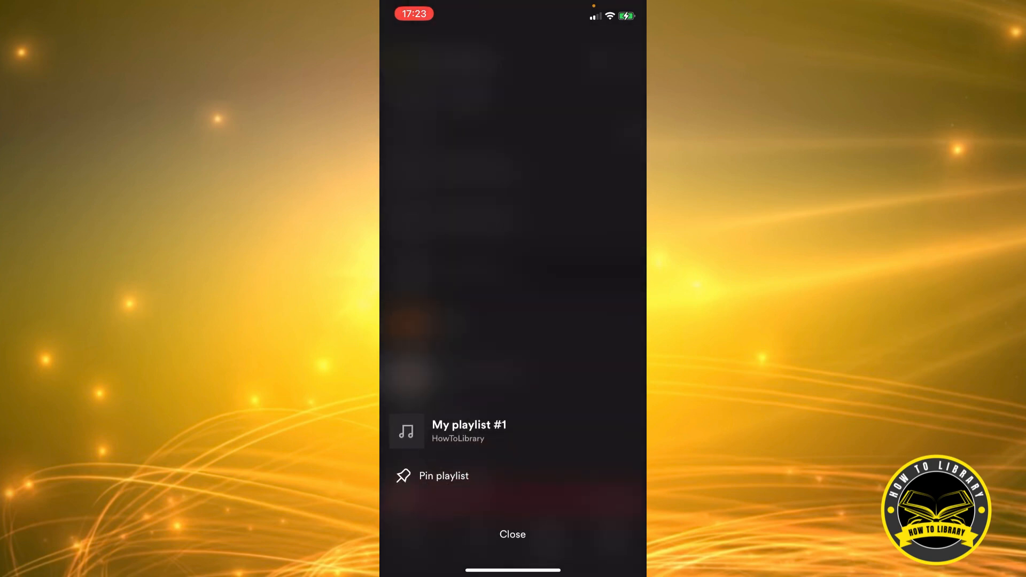
- Close the options sheet without pinning, returning to the Your Library list
left_click(511, 534)
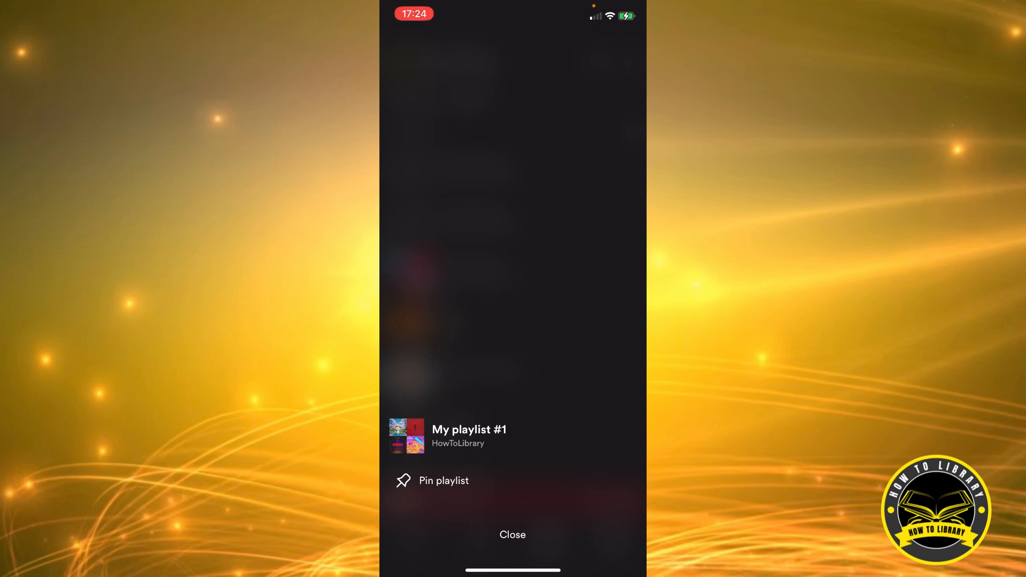
left_click(512, 534)
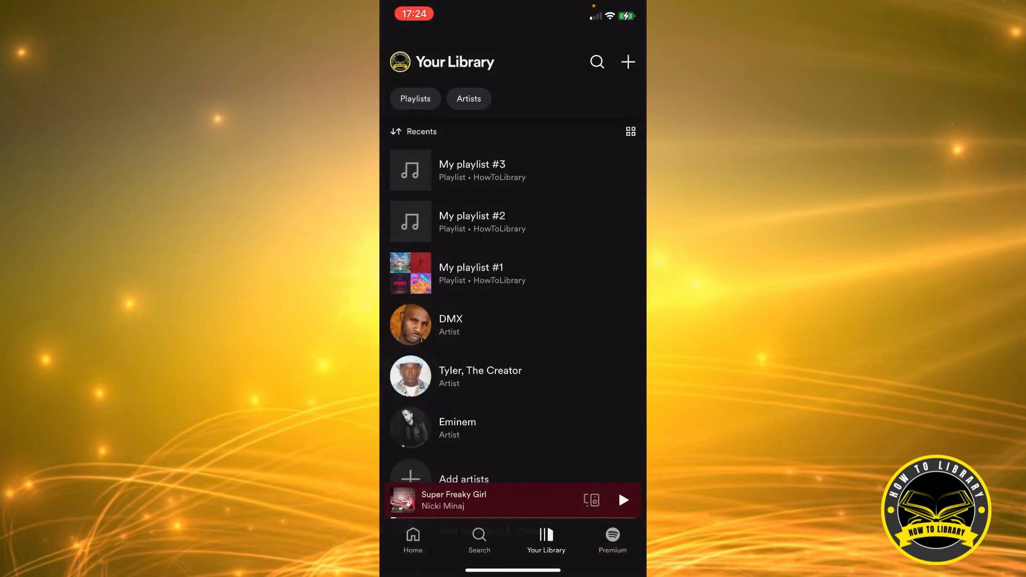